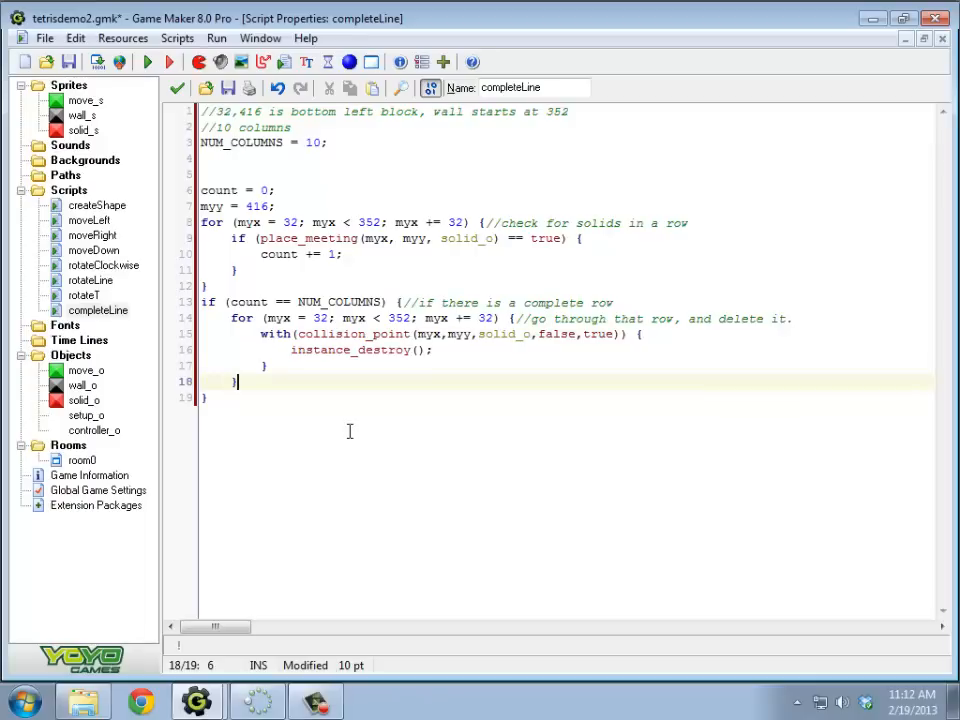
pyautogui.moveTo(452, 369)
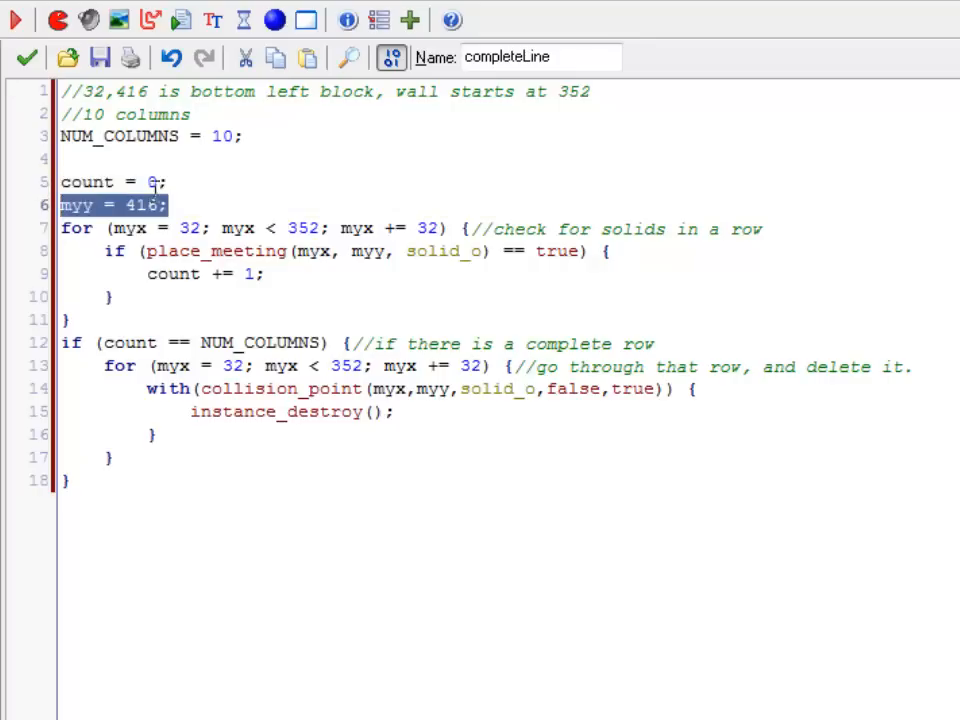
# Select the starting row value 416 and the place_meeting call in the row check
pyautogui.click(150, 204)
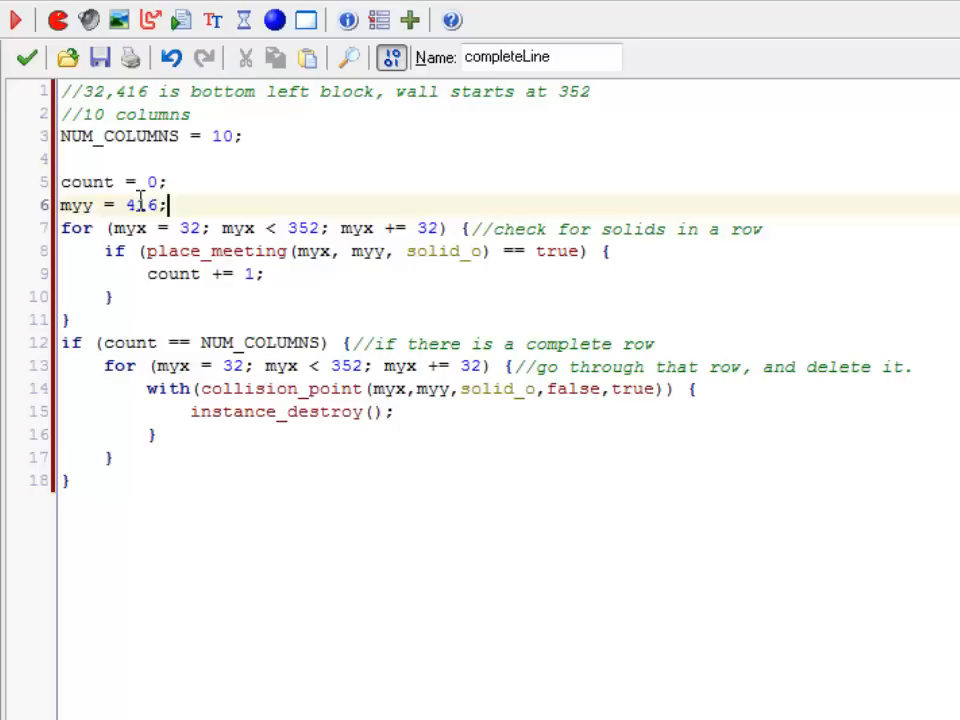
pyautogui.doubleClick(141, 205)
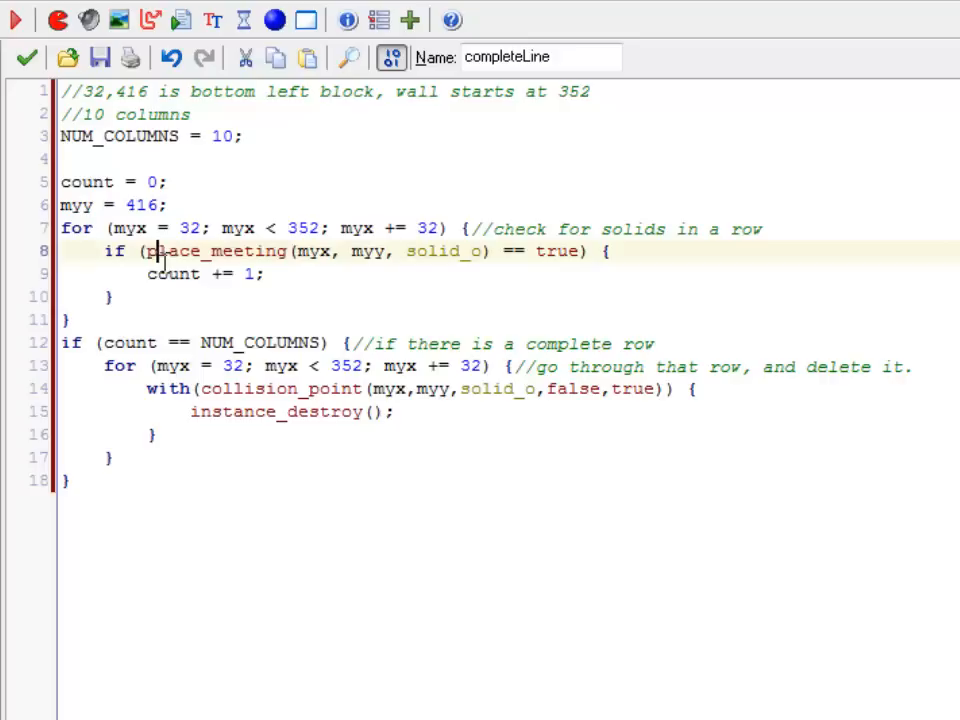
pyautogui.moveTo(147, 251); pyautogui.dragTo(490, 251)
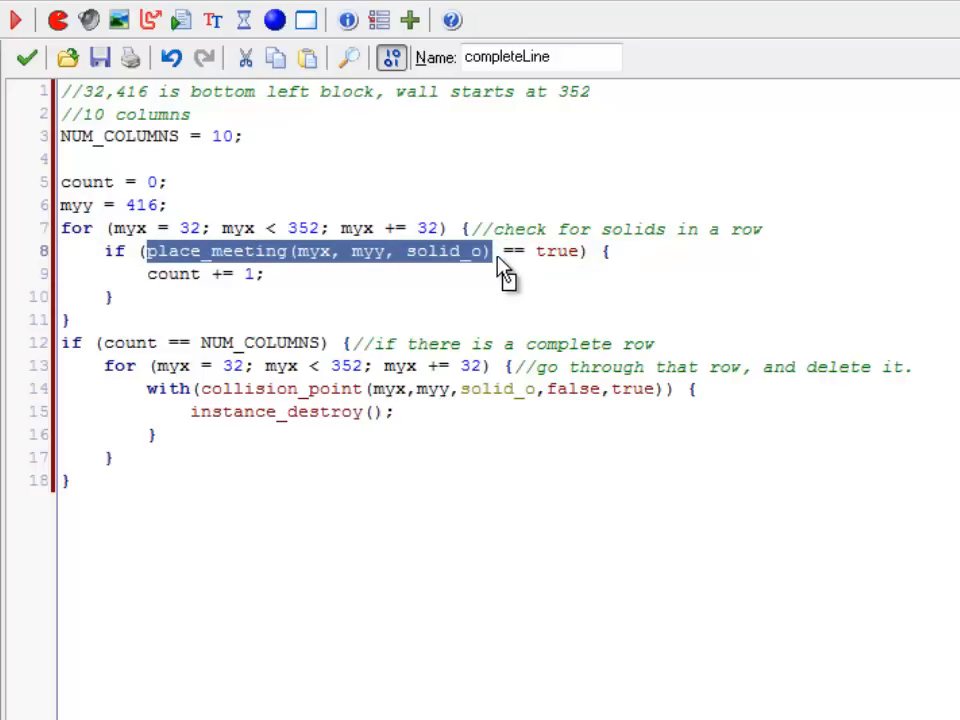
pyautogui.doubleClick(444, 251)
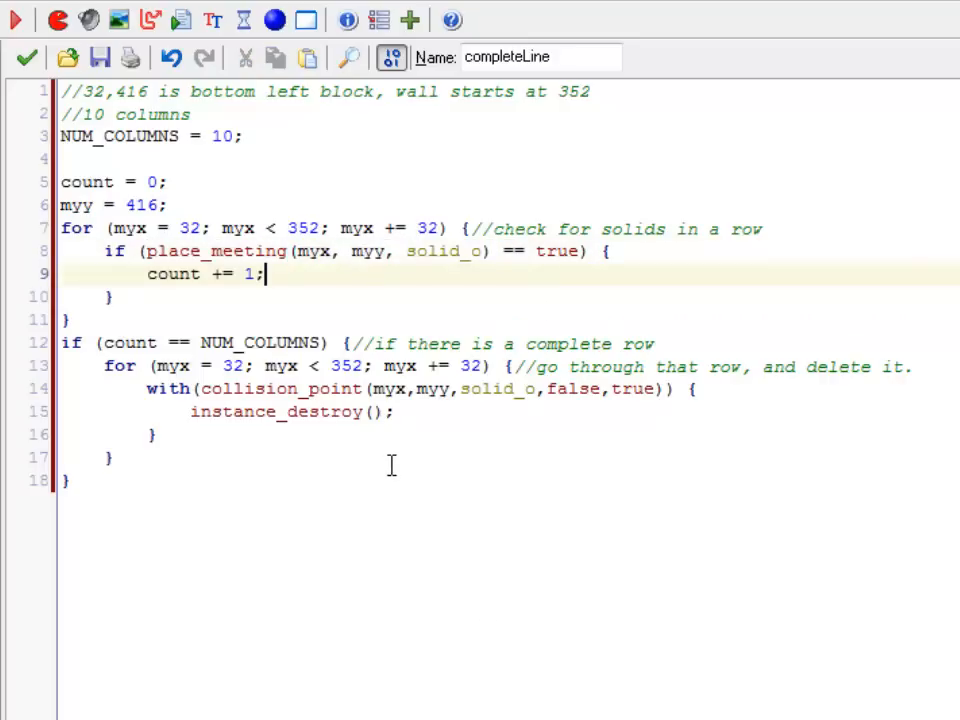
pyautogui.click(70, 319)
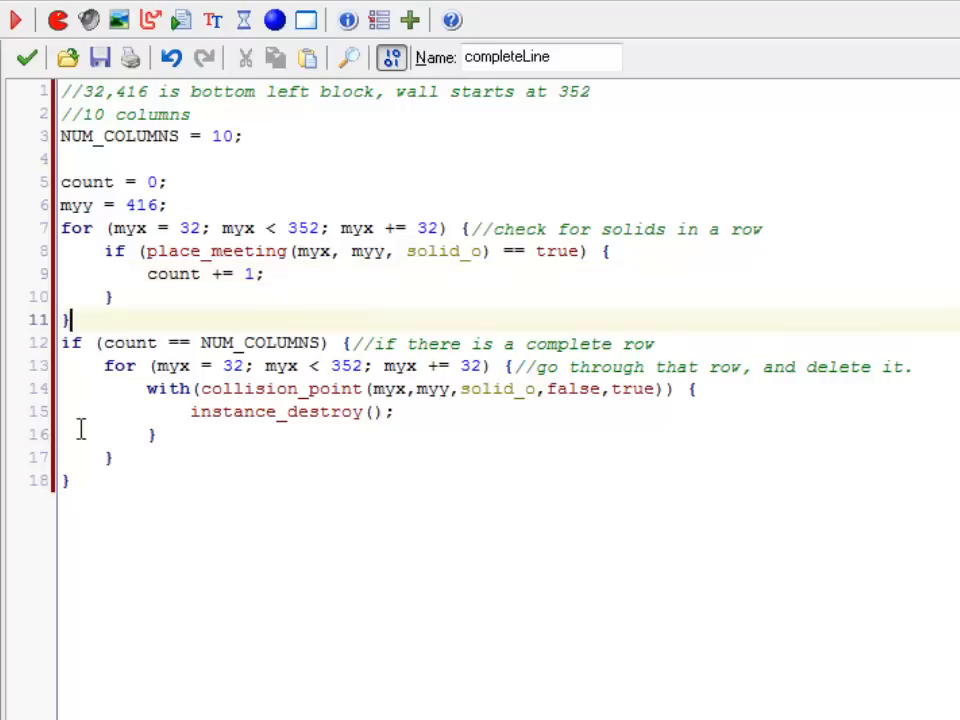
pyautogui.click(310, 343)
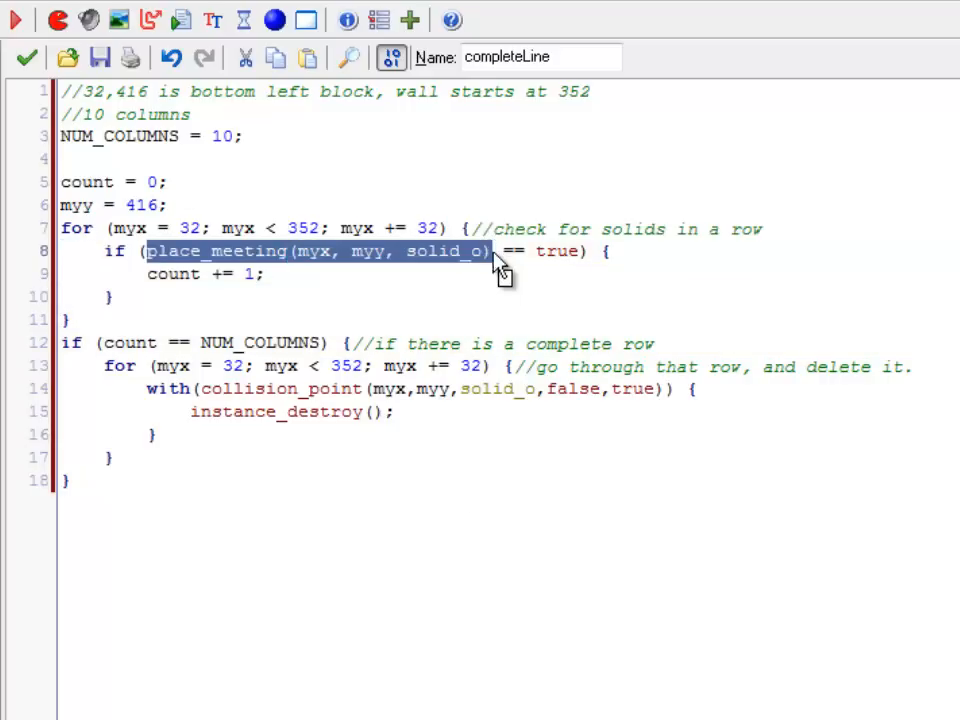
pyautogui.click(490, 251)
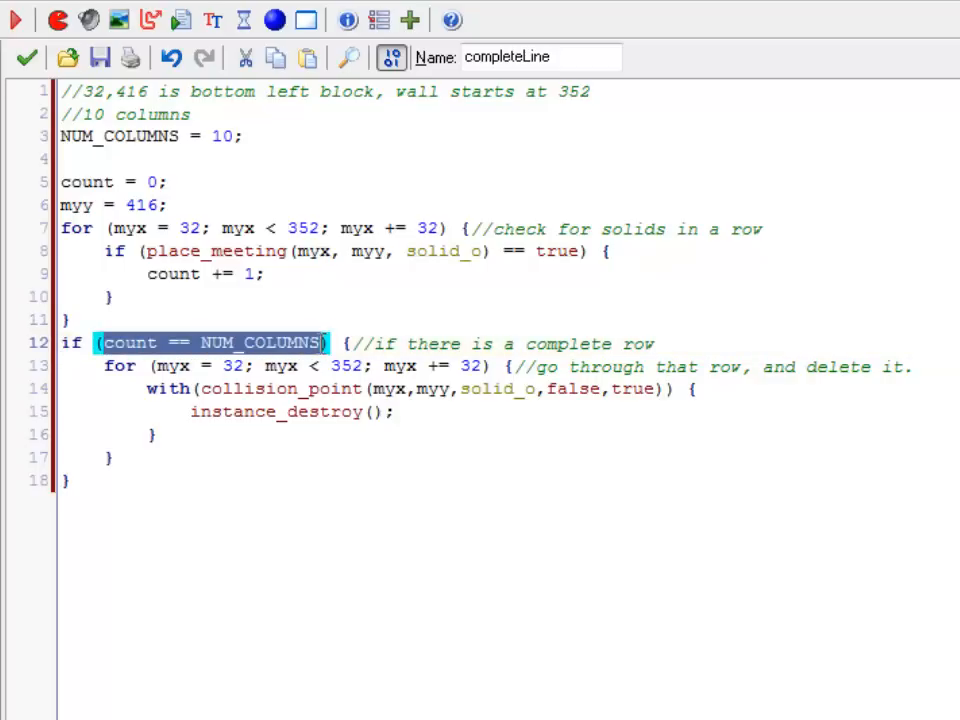
pyautogui.moveTo(325, 365)
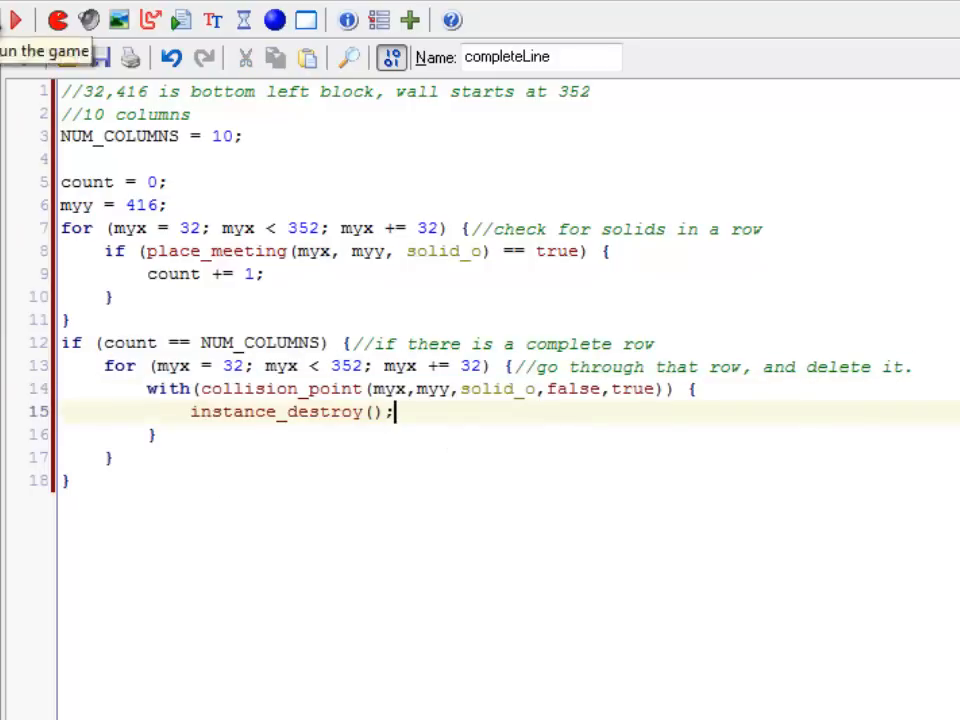
# Test row clearing in the running game, then open and close the move_s sprite properties
pyautogui.click(16, 18)
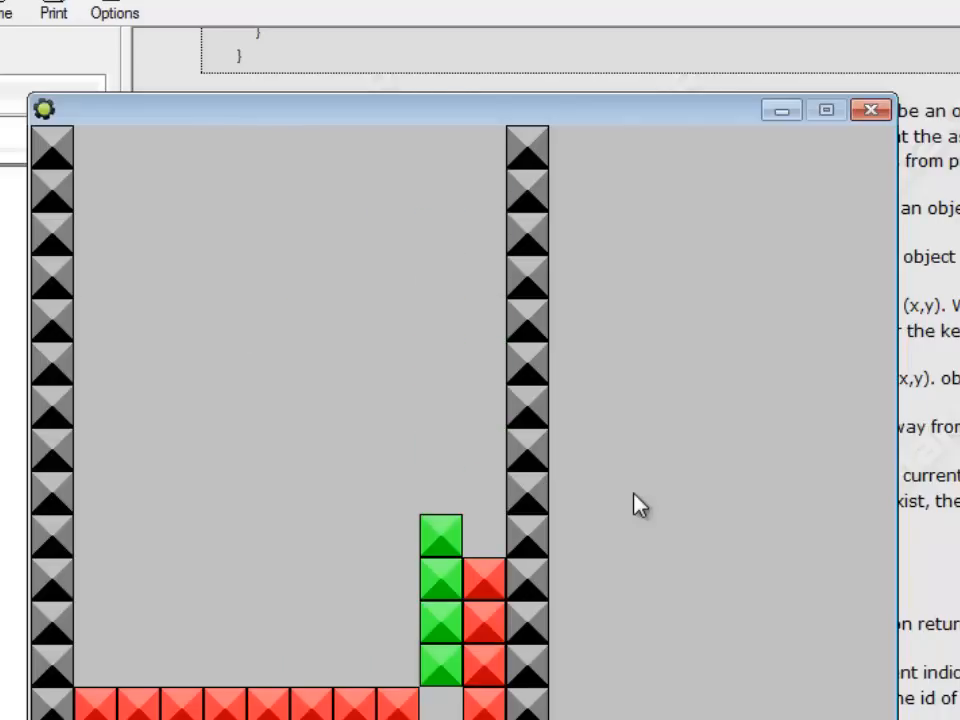
pyautogui.click(868, 110)
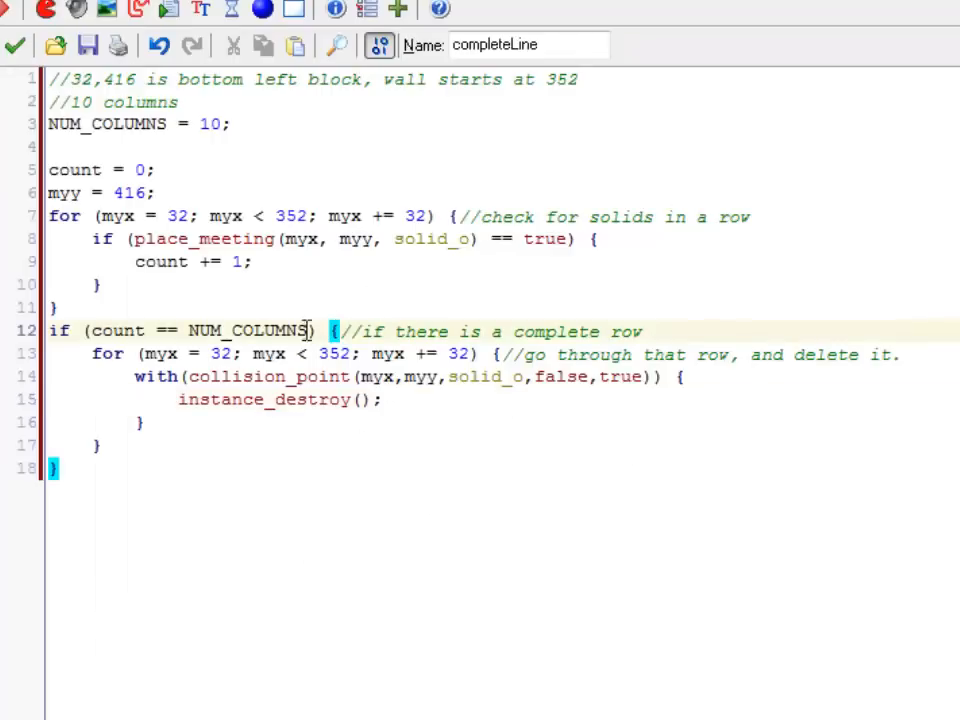
pyautogui.doubleClick(205, 239)
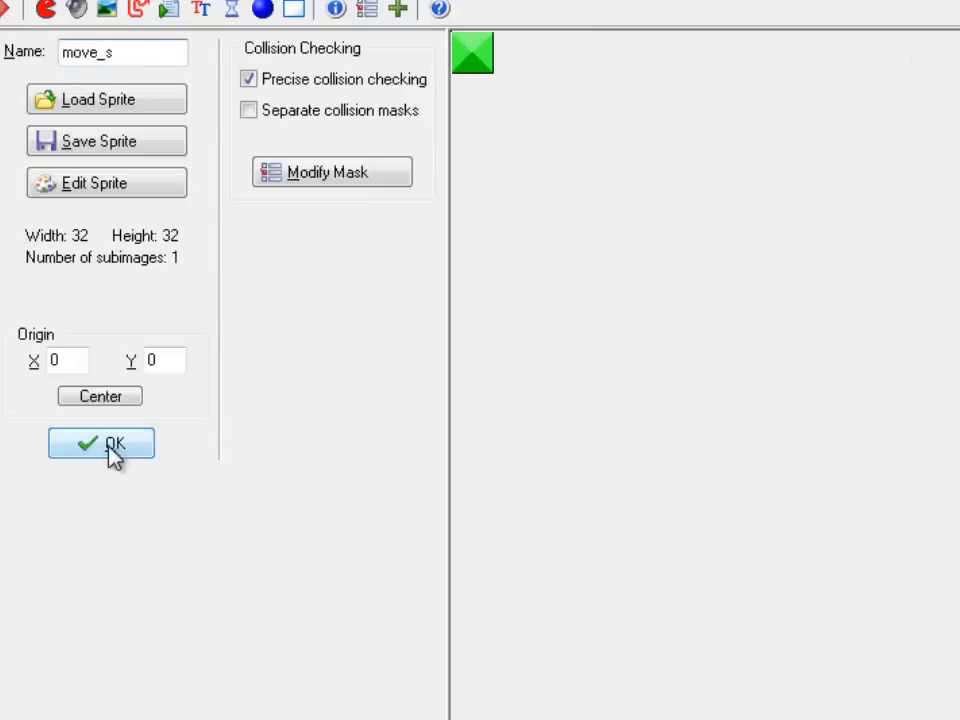
pyautogui.click(101, 443)
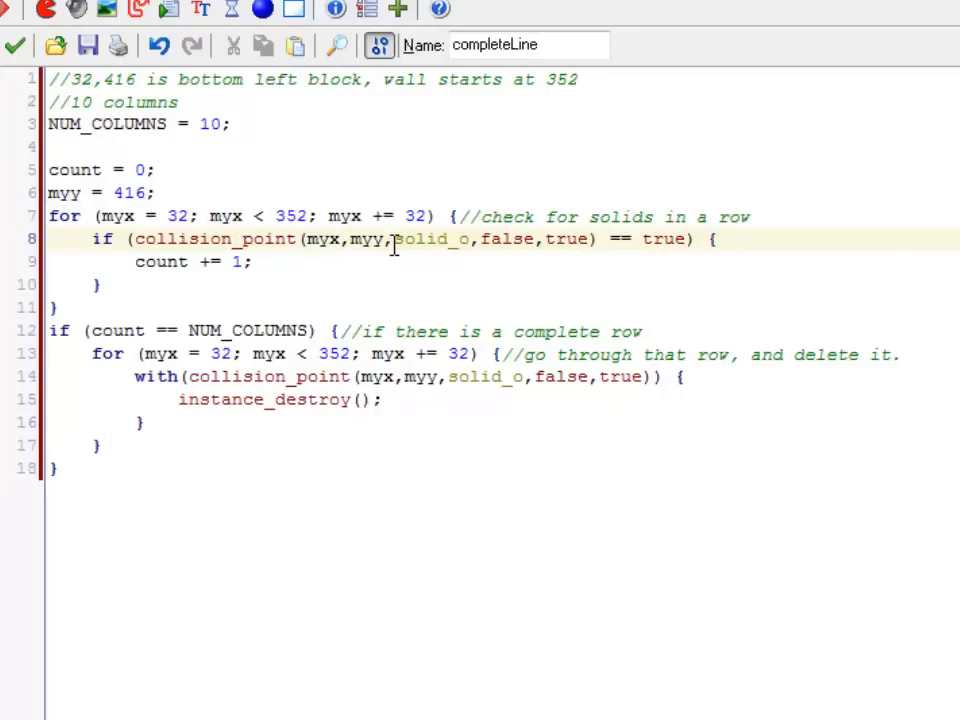
# Change line 8 to test collision_point(myx,myy,solid_o,false,true) > 0
pyautogui.write('+1')
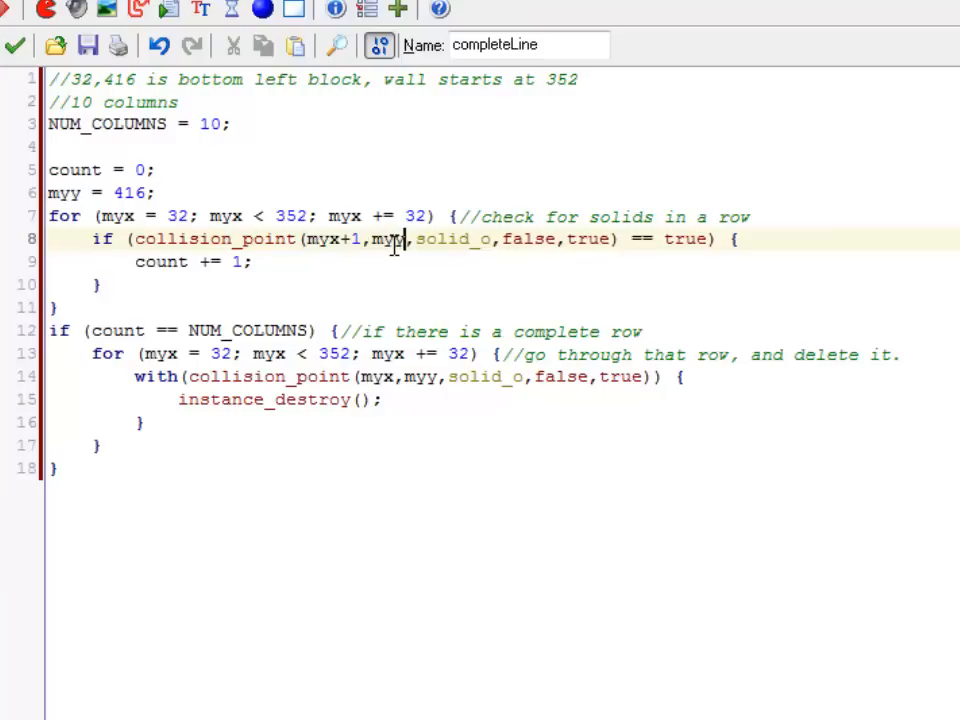
pyautogui.write('+1')
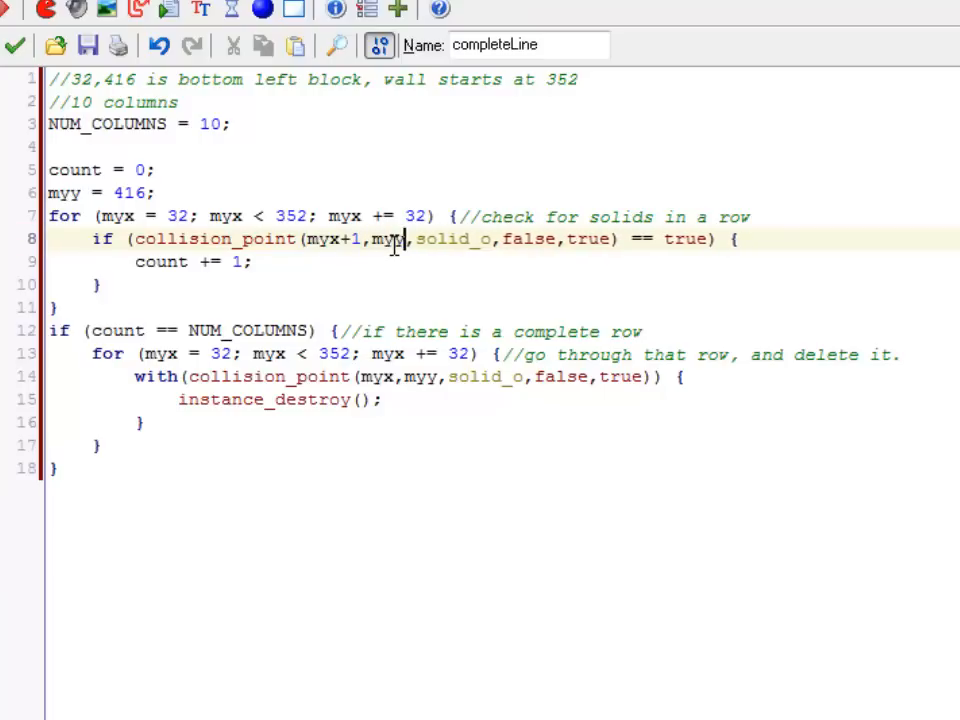
pyautogui.press('BackSpace')
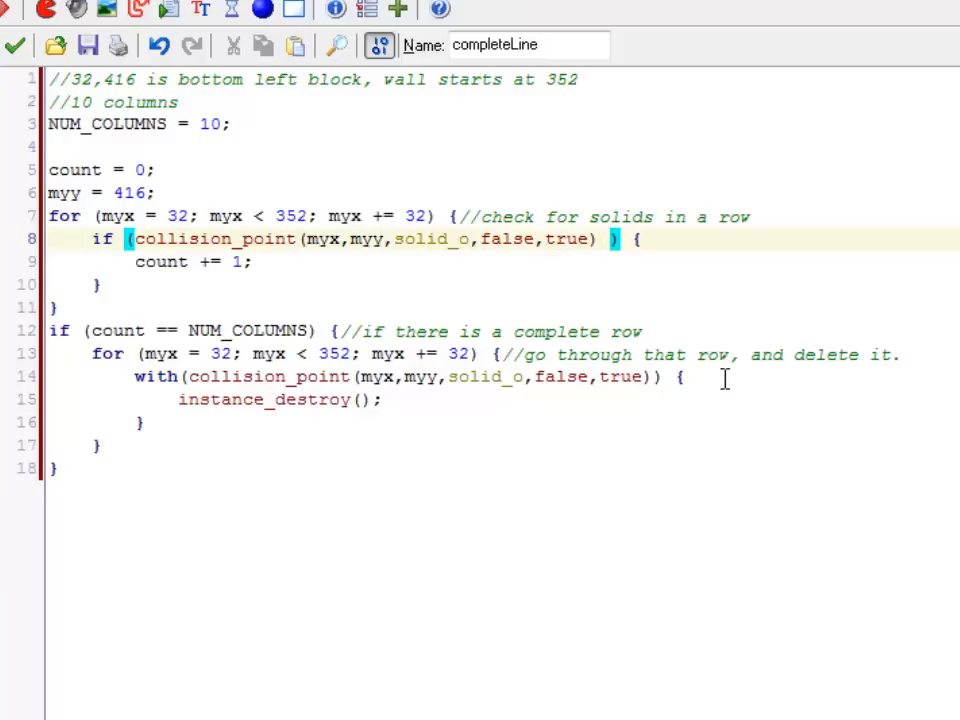
pyautogui.write('<')
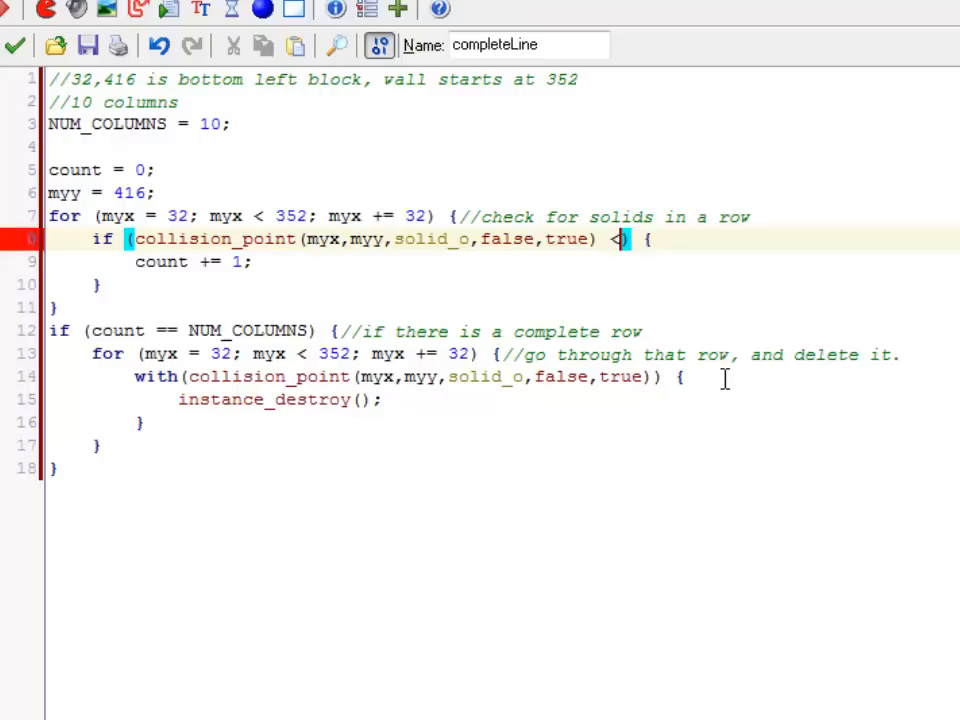
pyautogui.write('> 0')
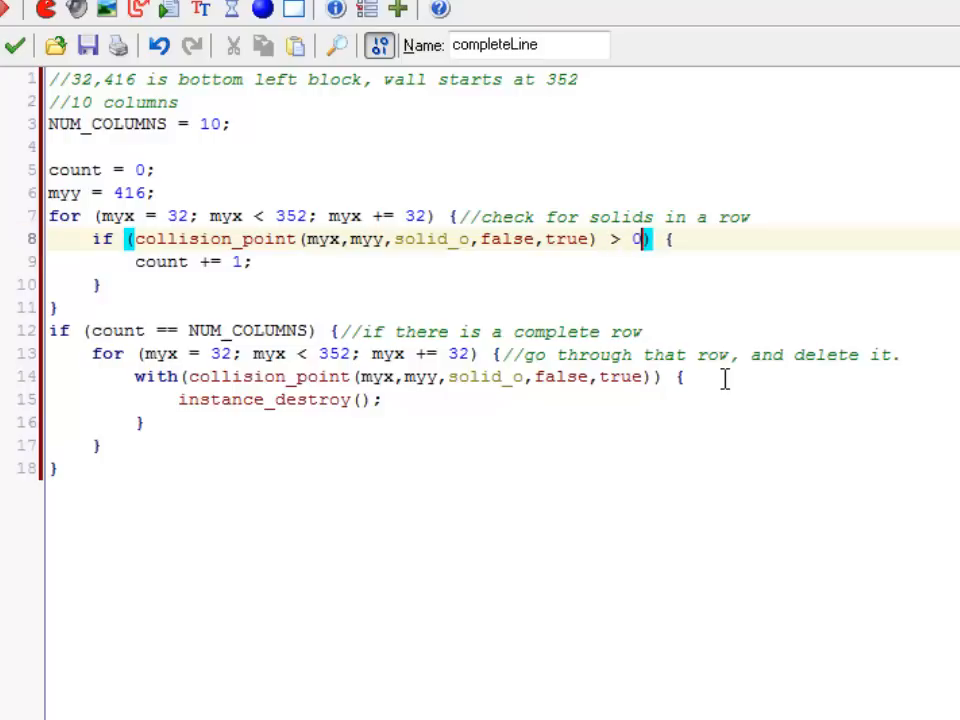
pyautogui.moveTo(133, 239); pyautogui.dragTo(545, 239)
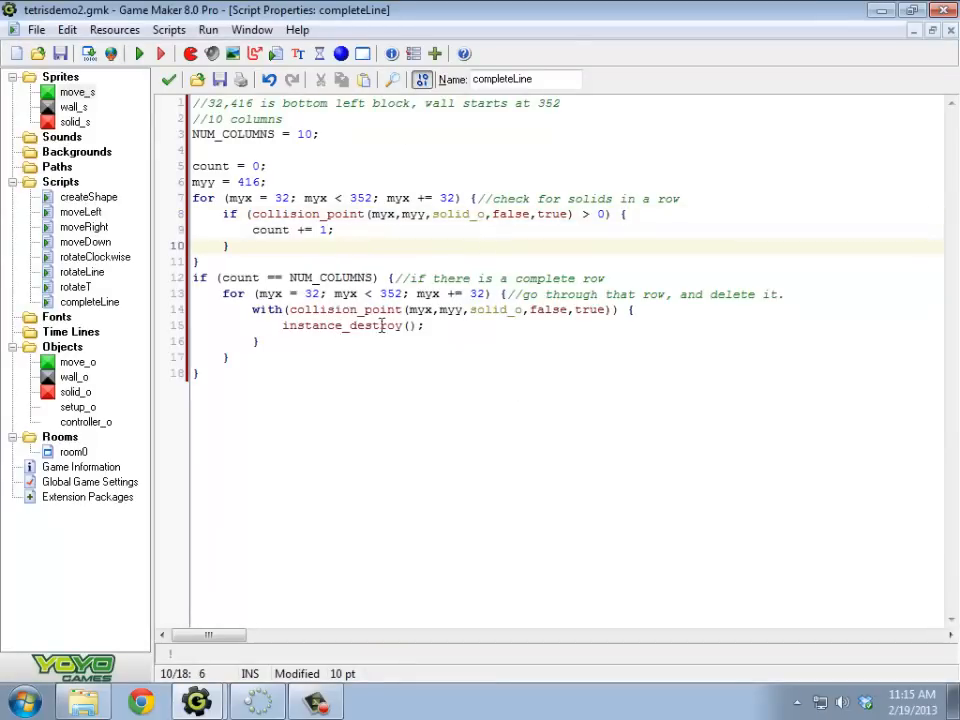
pyautogui.click(378, 309)
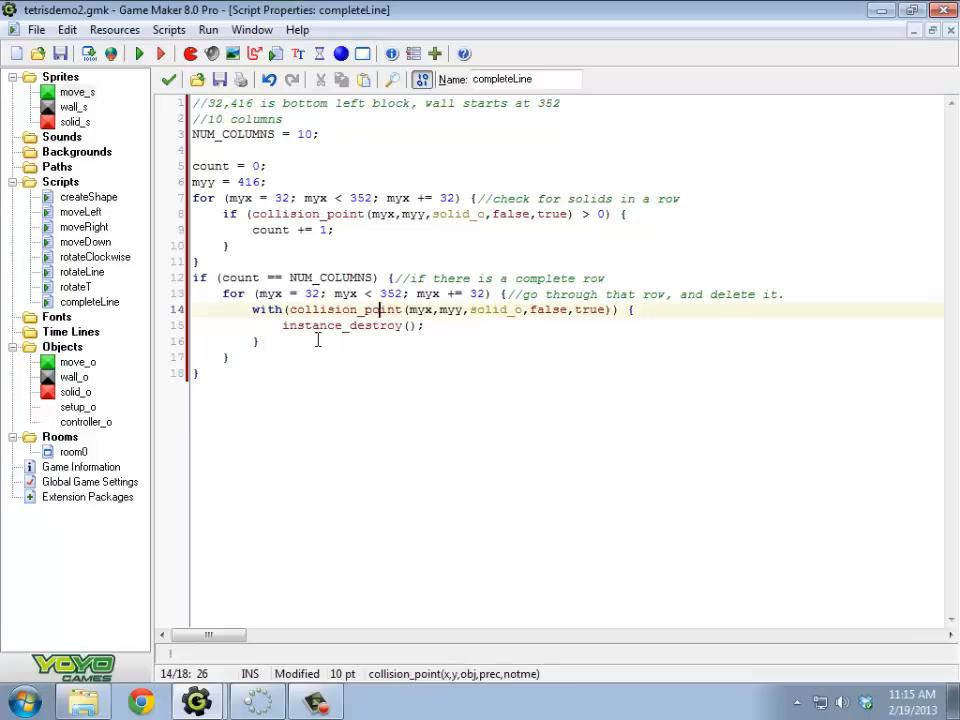
# Place the cursor after the deletion loop's closing brace on line 17 for a new line
pyautogui.click(290, 341)
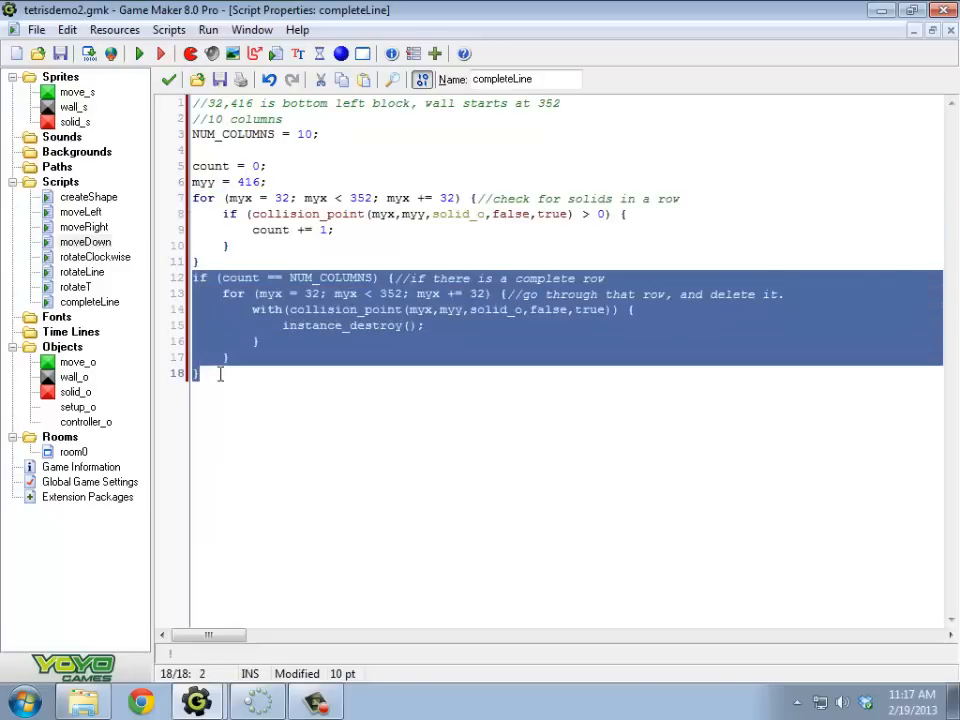
pyautogui.click(420, 325)
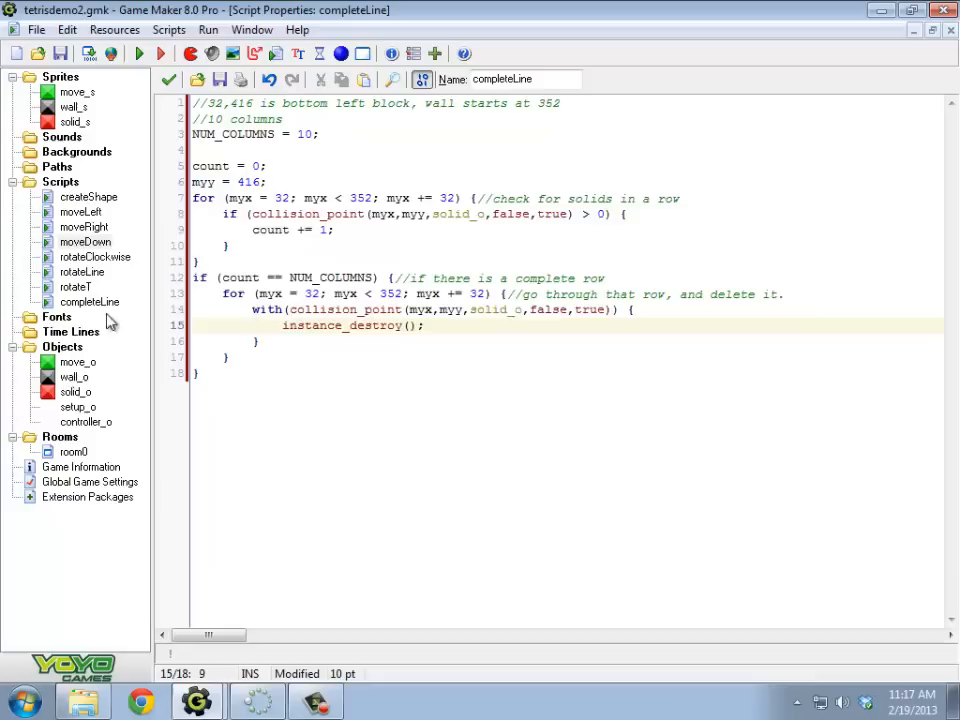
pyautogui.click(243, 277)
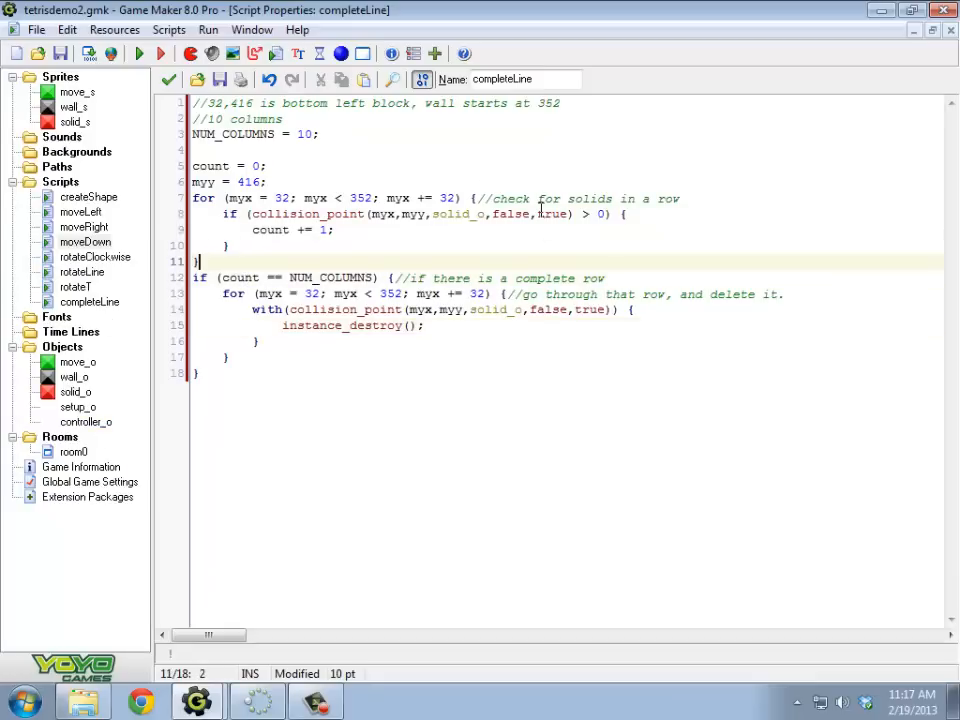
pyautogui.click(538, 213)
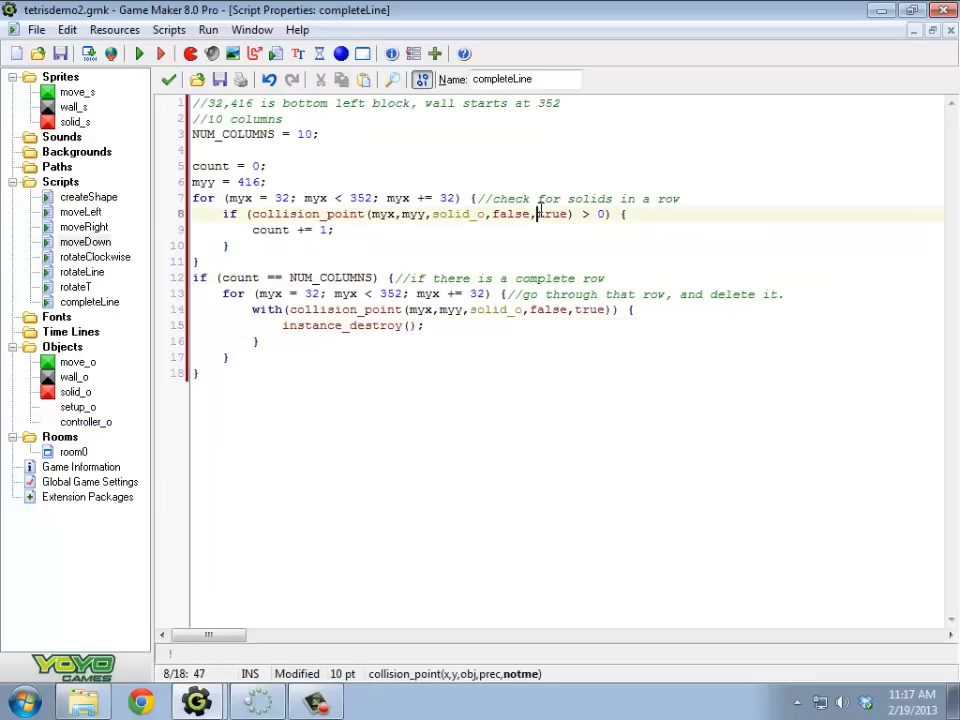
pyautogui.click(270, 373)
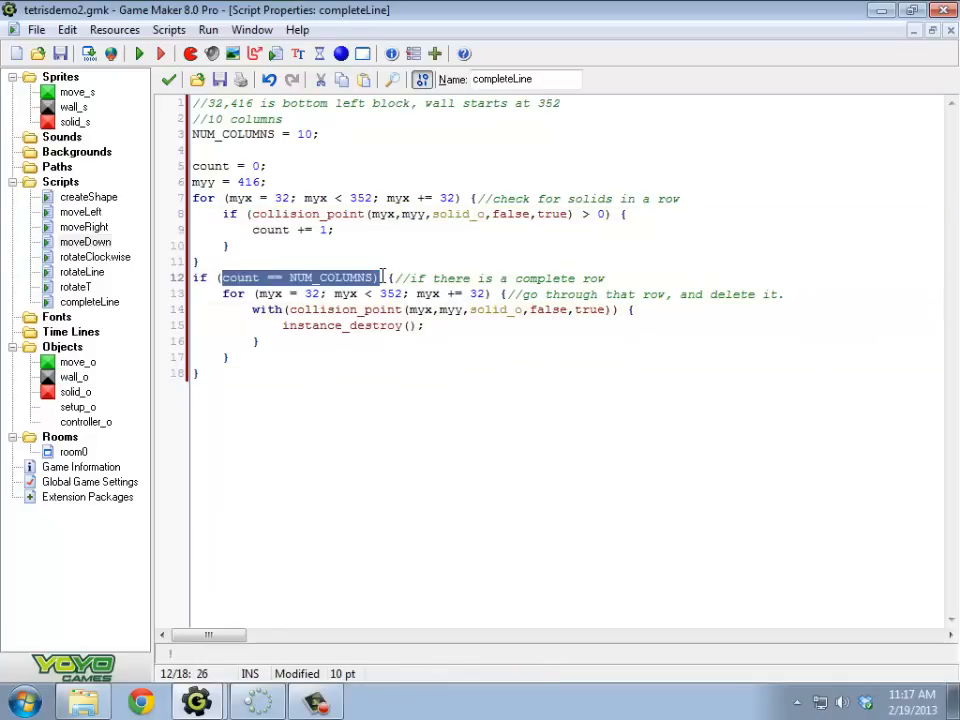
pyautogui.click(230, 357)
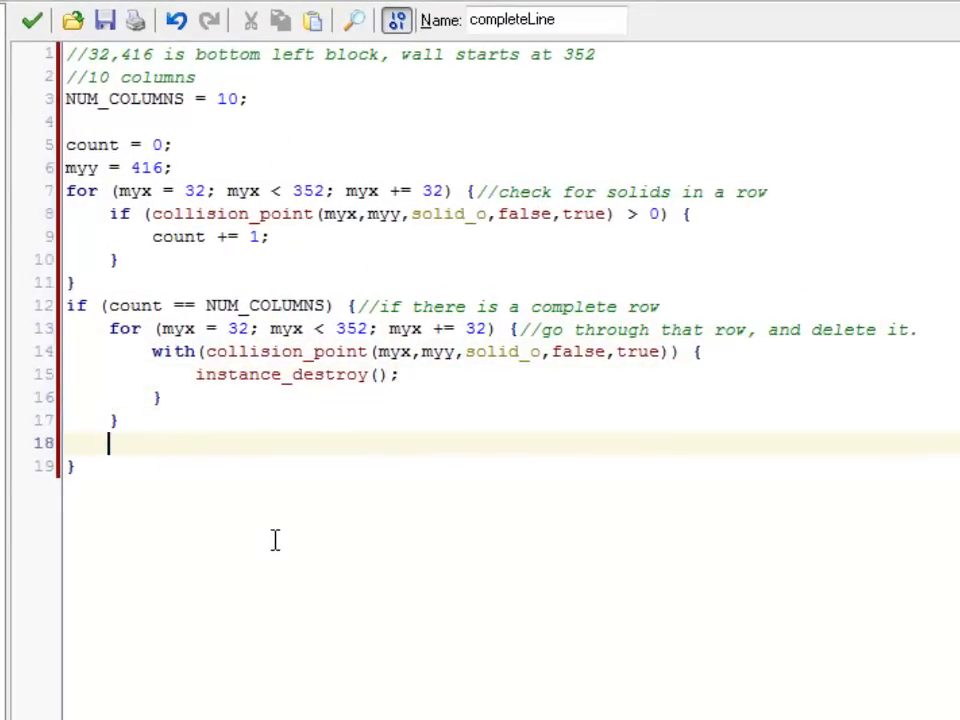
# Write with (solid_o) { if (y < other.myy) { y = y + 32; } } on the new line
pyautogui.write('with (solid_o) {')
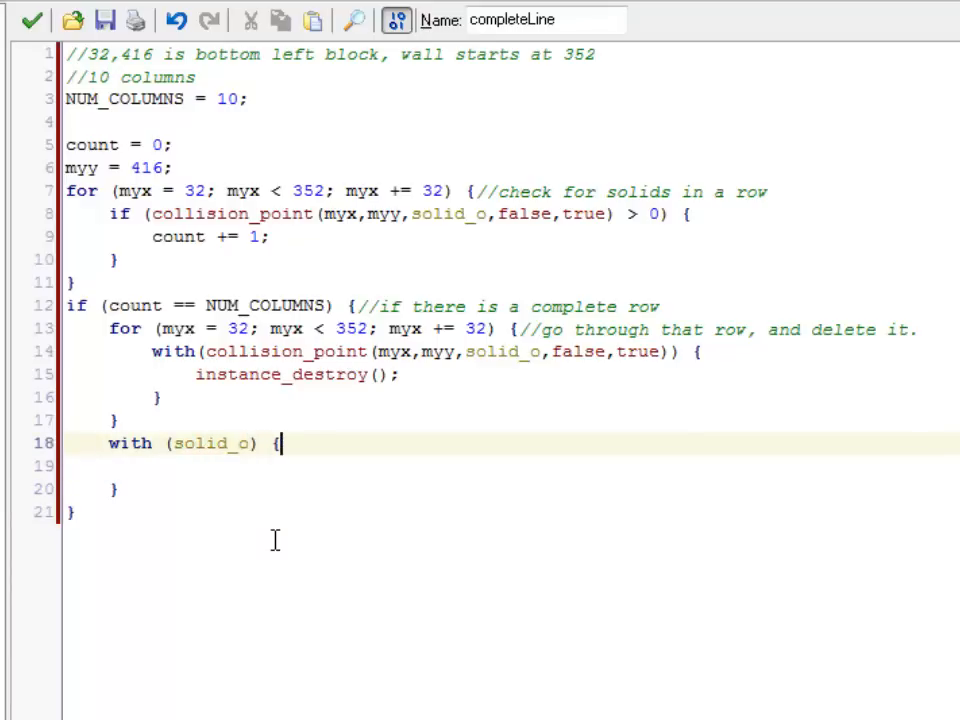
pyautogui.write('if')
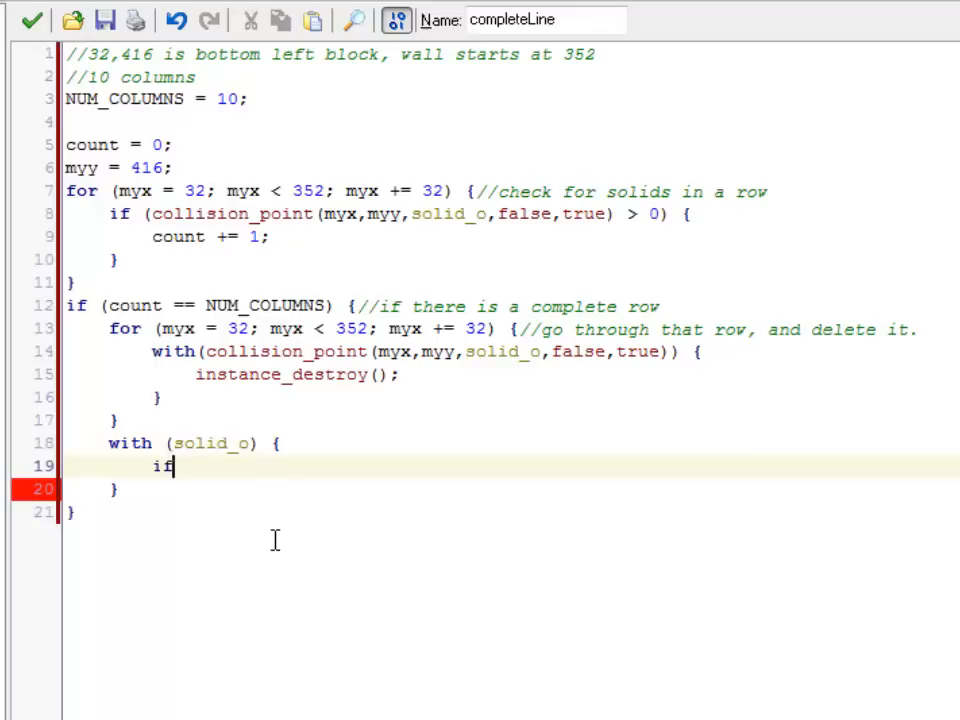
pyautogui.write('(')
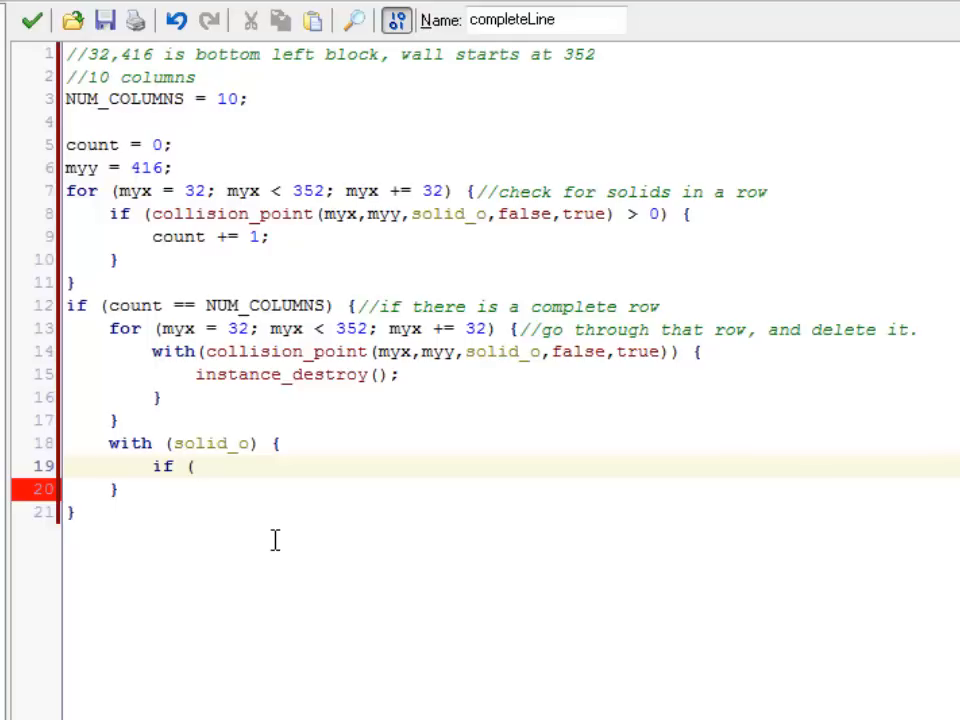
pyautogui.write('y <')
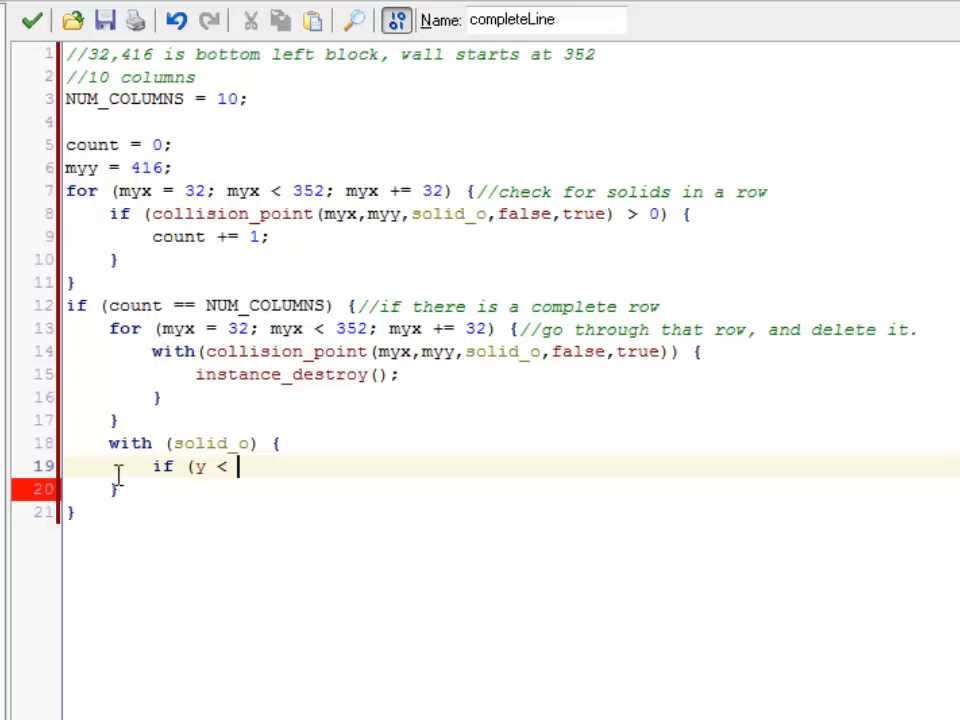
pyautogui.write('ot')
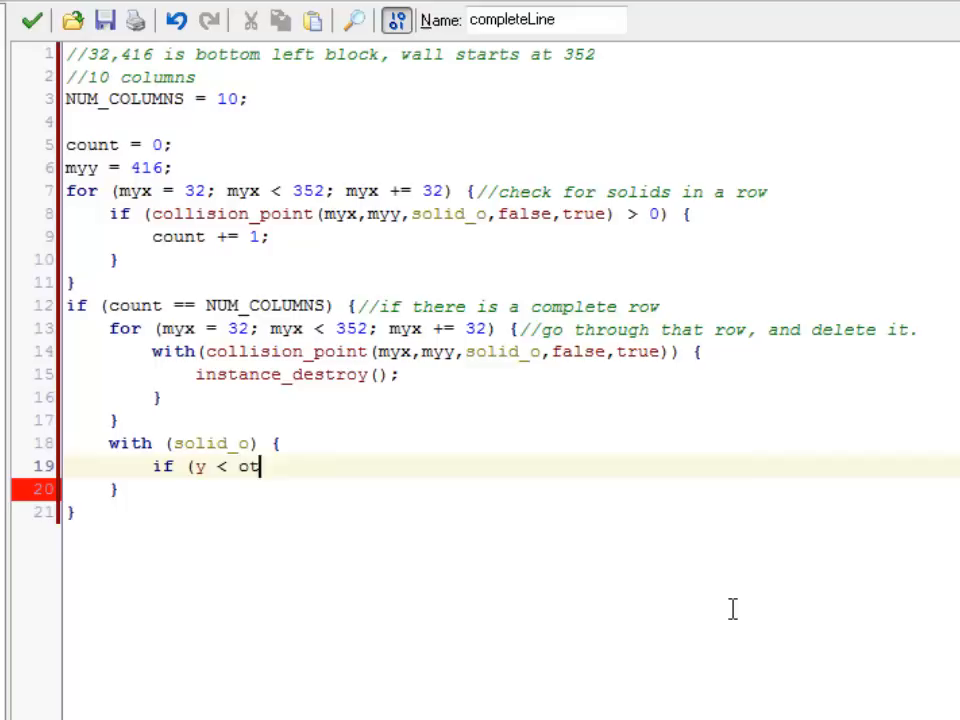
pyautogui.write('her.myy) {')
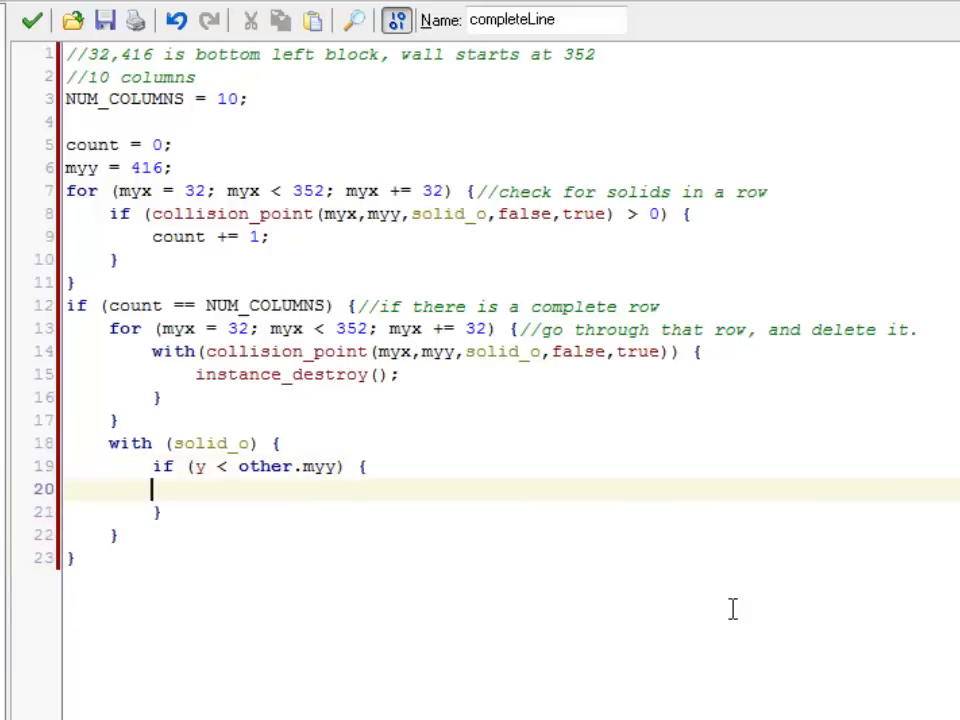
pyautogui.press('Tab')
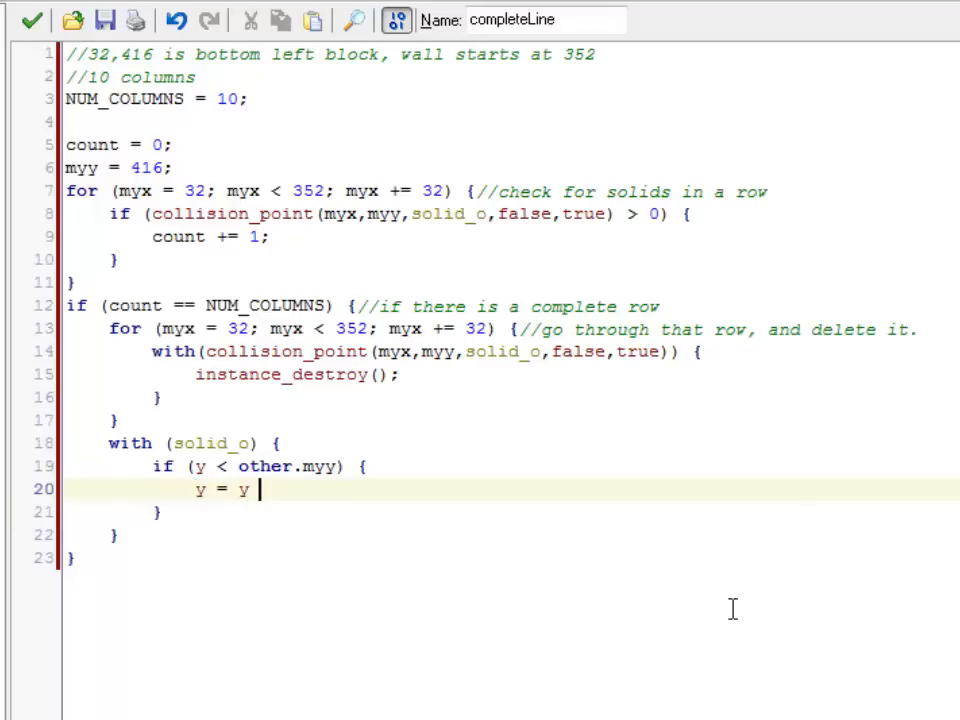
pyautogui.write('+ 32;')
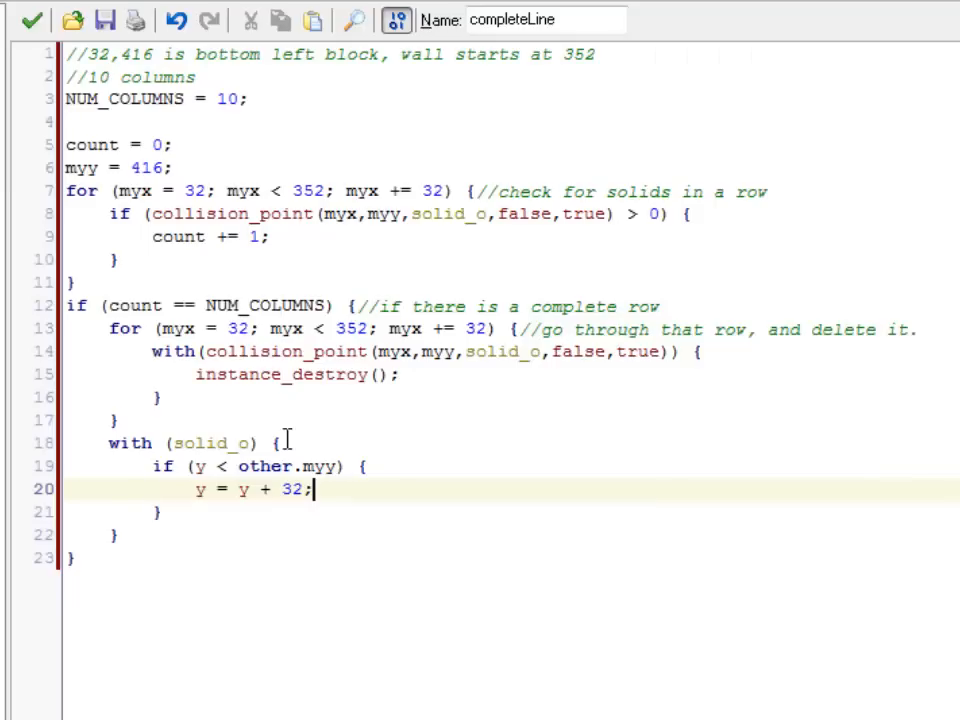
pyautogui.click(115, 419)
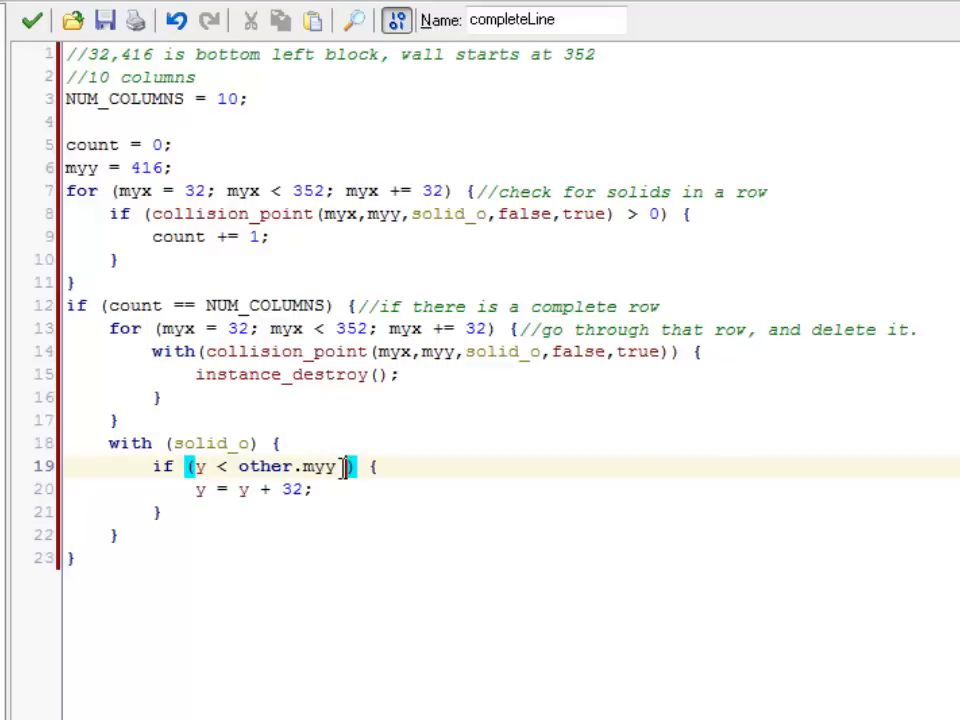
# Append && to the shift condition and look up object_index in the help index
pyautogui.write('&&')
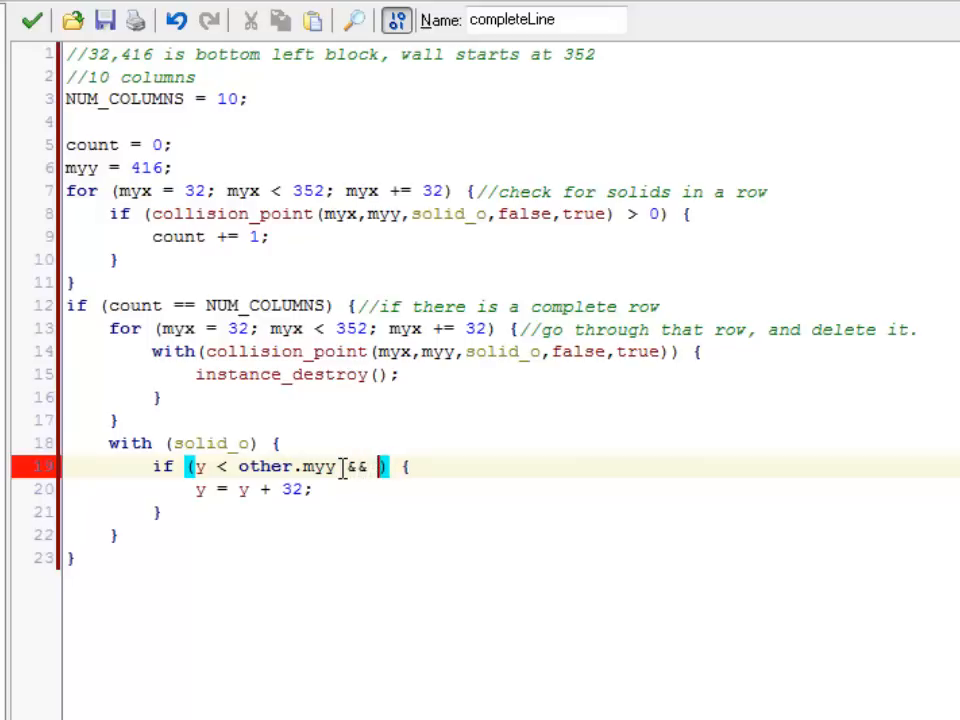
pyautogui.click(297, 29)
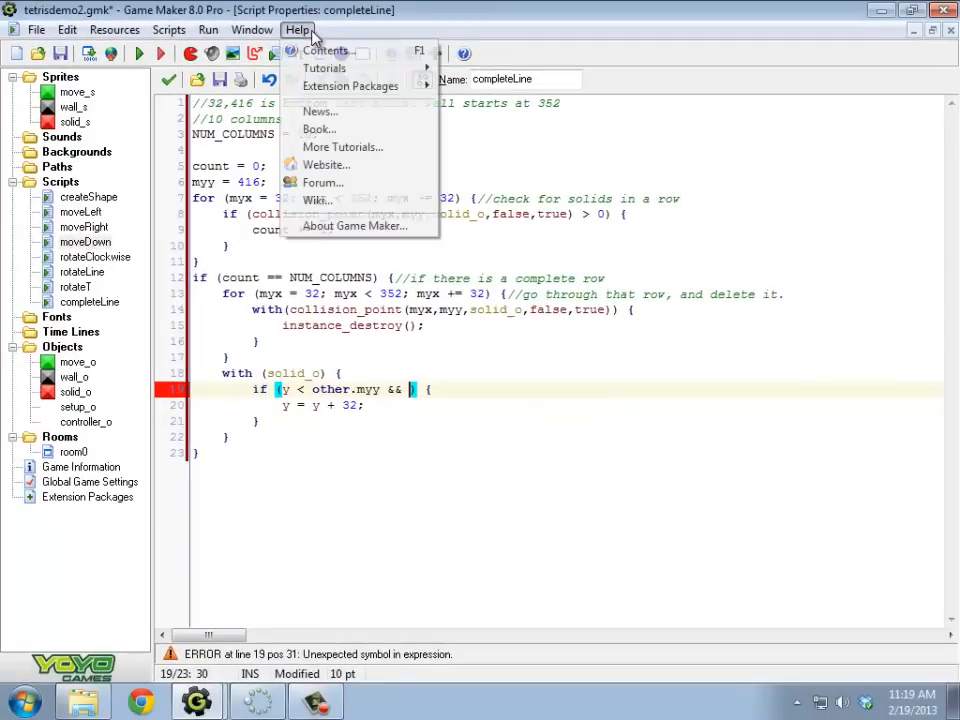
pyautogui.moveTo(330, 50)
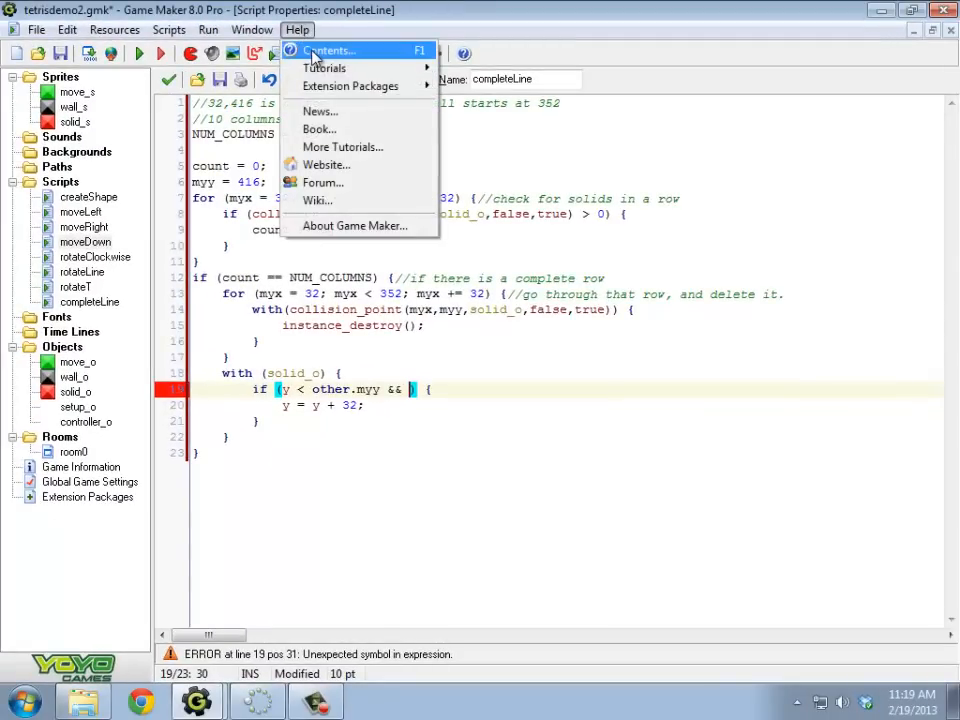
pyautogui.click(330, 50)
pyautogui.write('object_in')
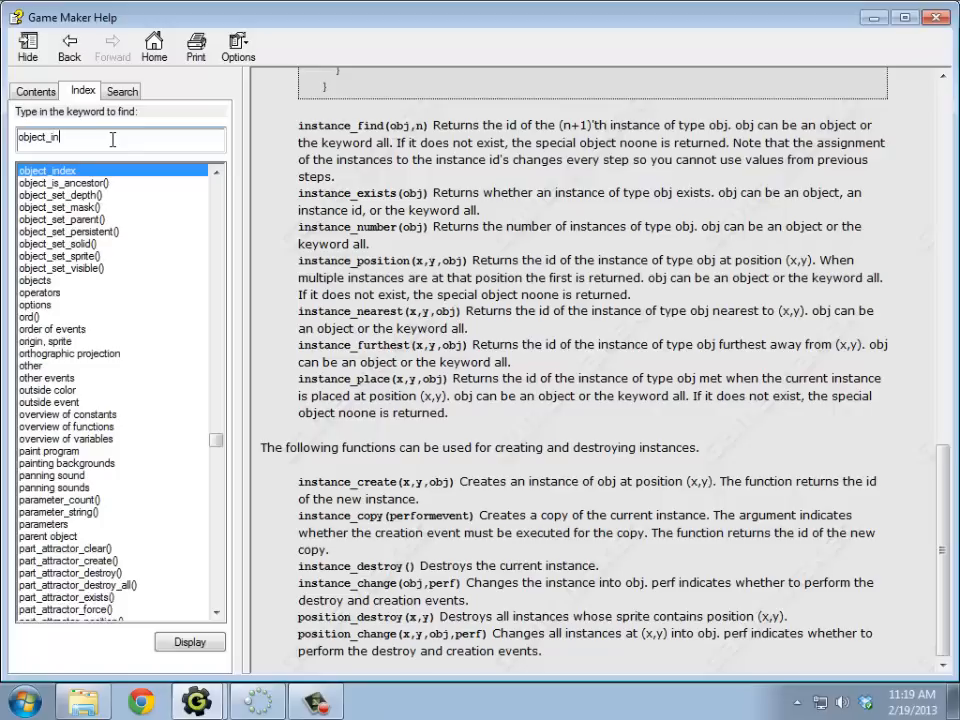
pyautogui.click(189, 641)
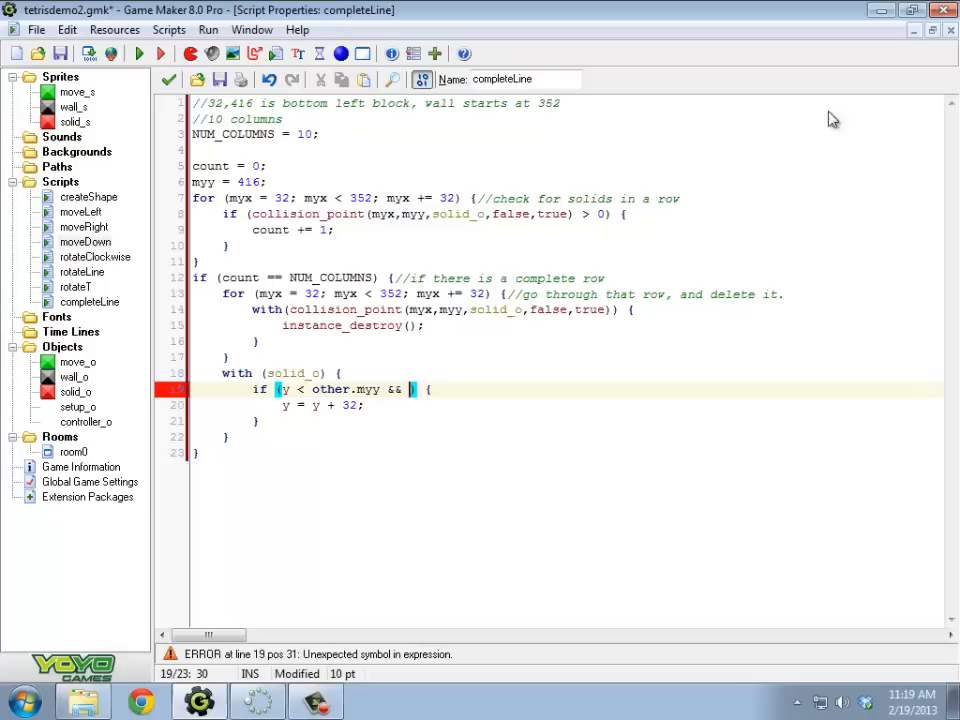
pyautogui.moveTo(82, 375)
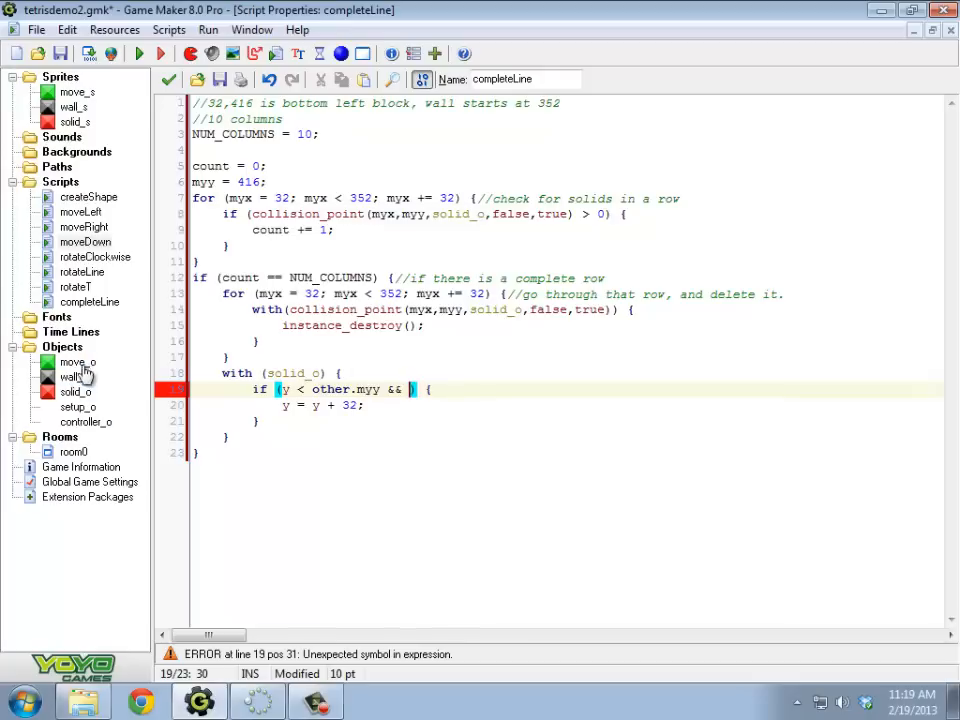
# Complete line 19's condition as y < other.myy && object_index != wall_o
pyautogui.write('object_index')
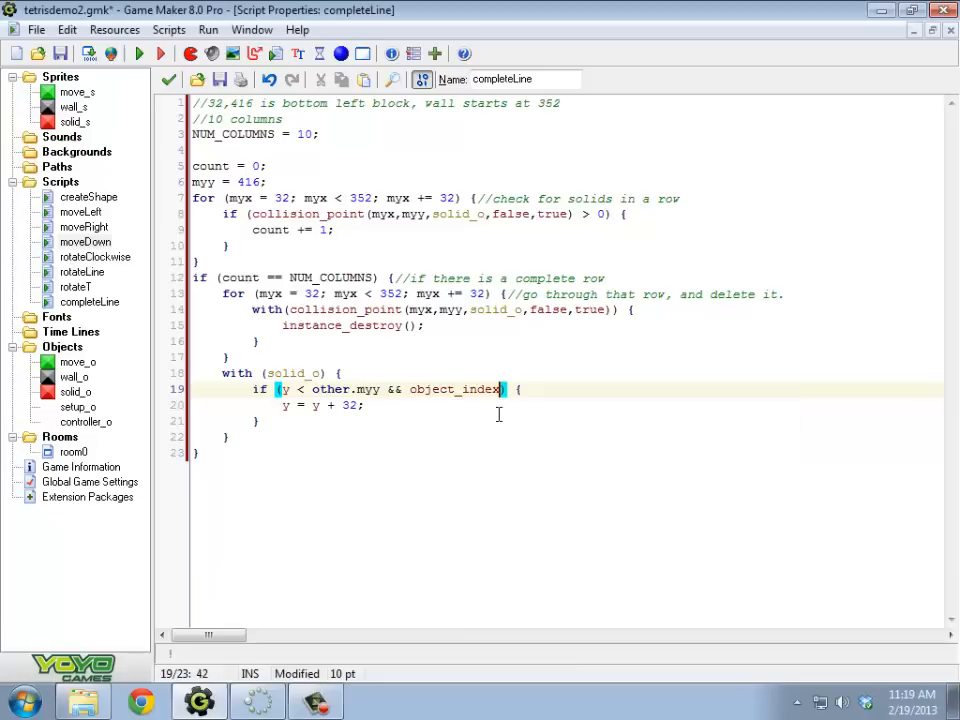
pyautogui.write('!')
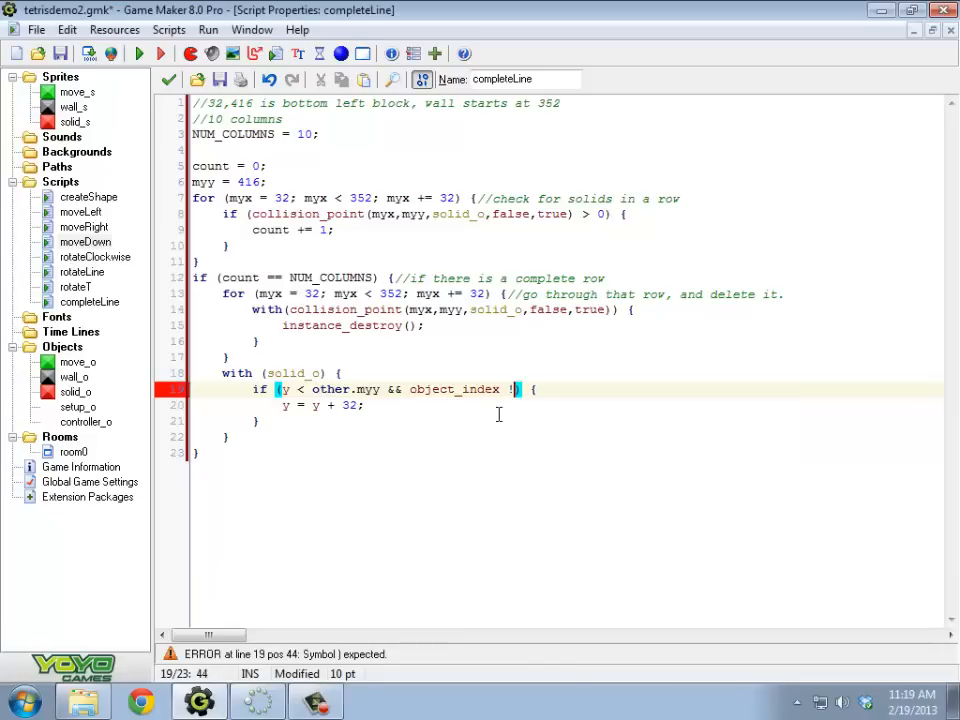
pyautogui.write('= wall')
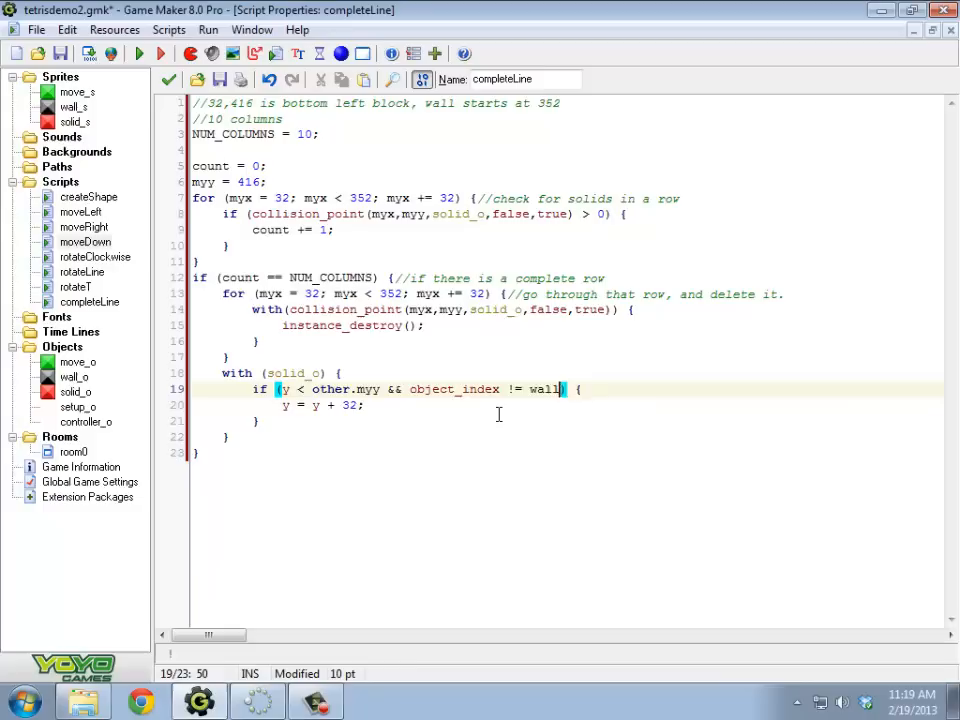
pyautogui.write('_o')
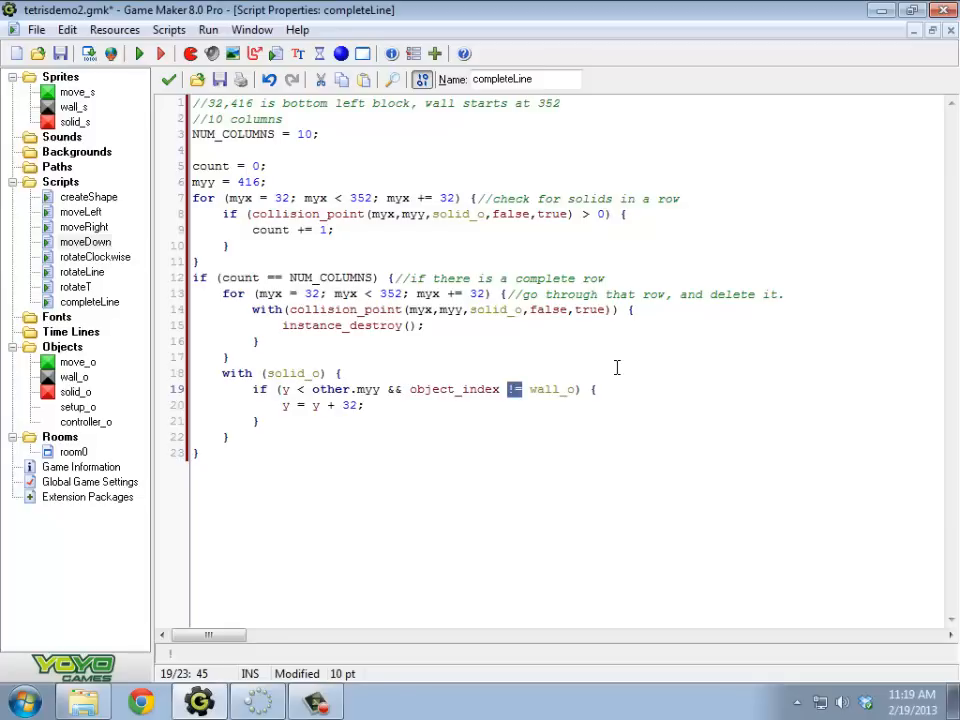
pyautogui.click(388, 389)
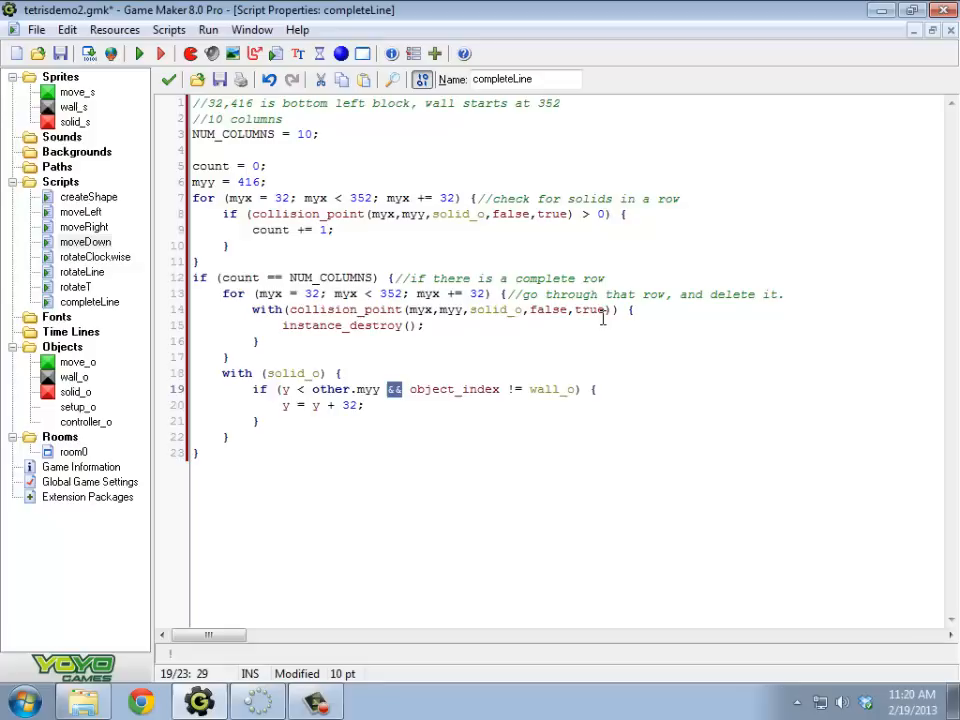
pyautogui.moveTo(556, 248)
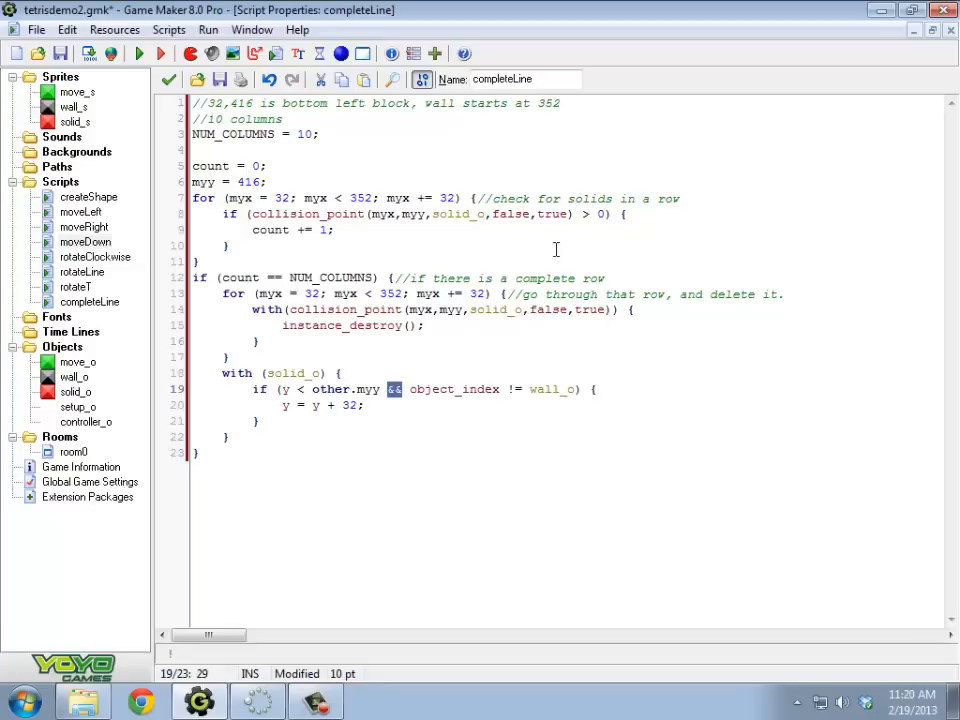